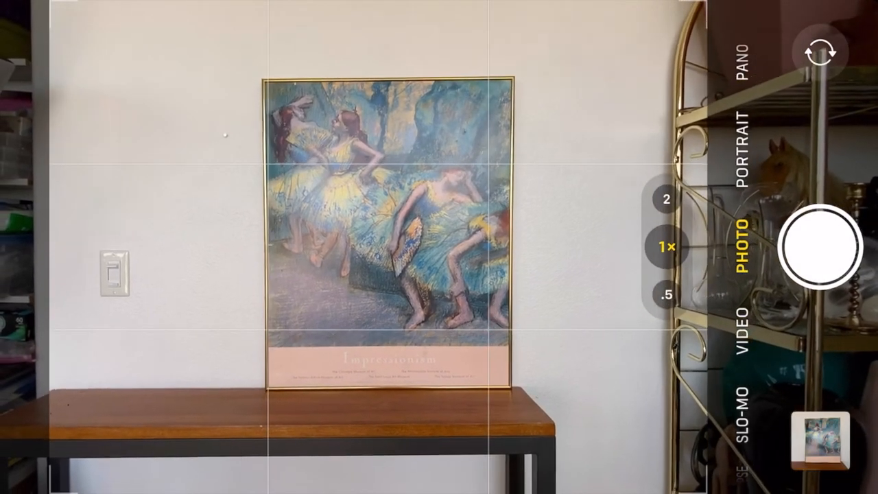
Shoot a photo of the gold-framed poster standing on the wooden table
{"action": "left_click", "coordinate": [823, 247]}
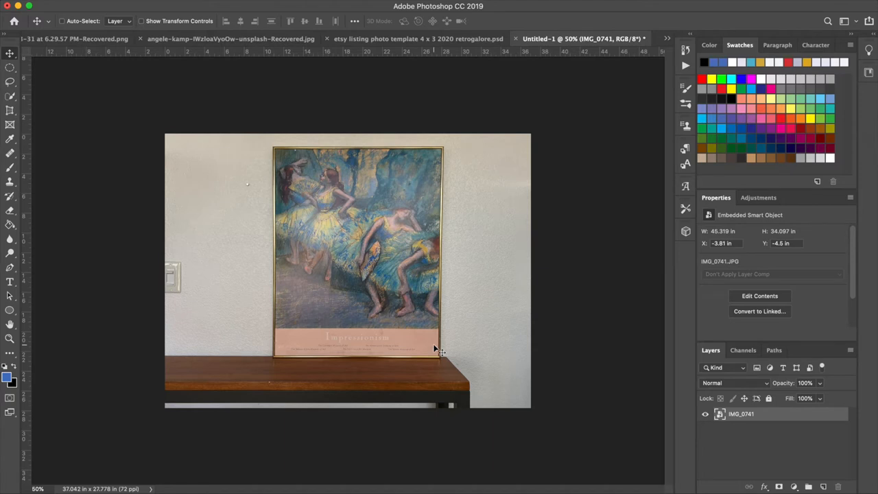
Select the poster area inside the frame at a 4:5 ratio on a new layer named '4:5'
{"action": "left_click", "coordinate": [11, 66]}
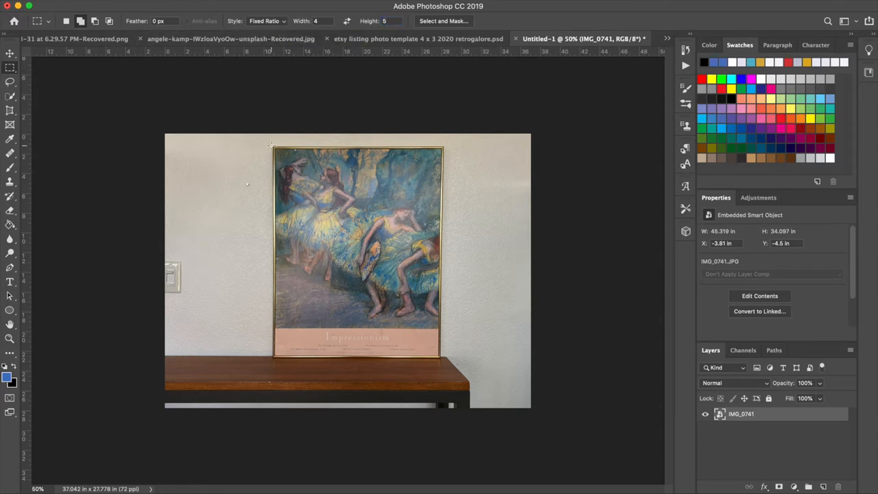
{"action": "left_click_drag", "start_coordinate": [272, 144], "coordinate": [444, 355]}
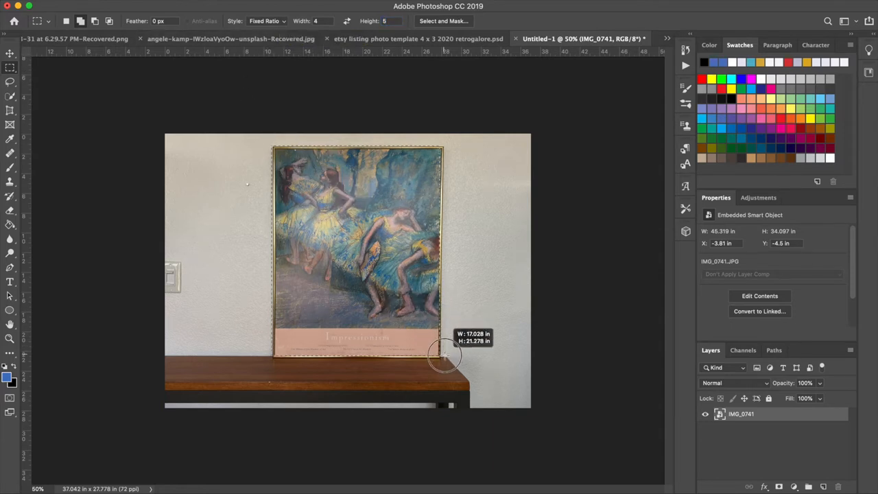
{"action": "left_click_drag", "start_coordinate": [442, 355], "coordinate": [445, 357]}
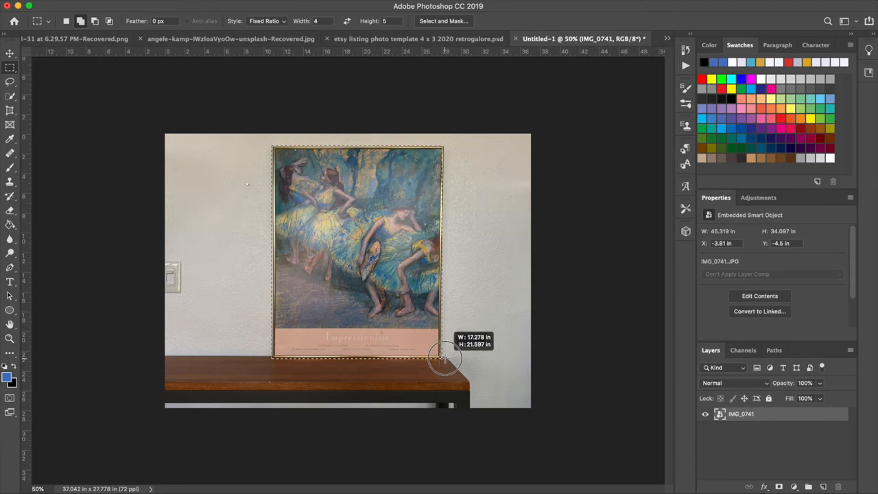
{"action": "left_click_drag", "start_coordinate": [446, 354], "coordinate": [444, 357]}
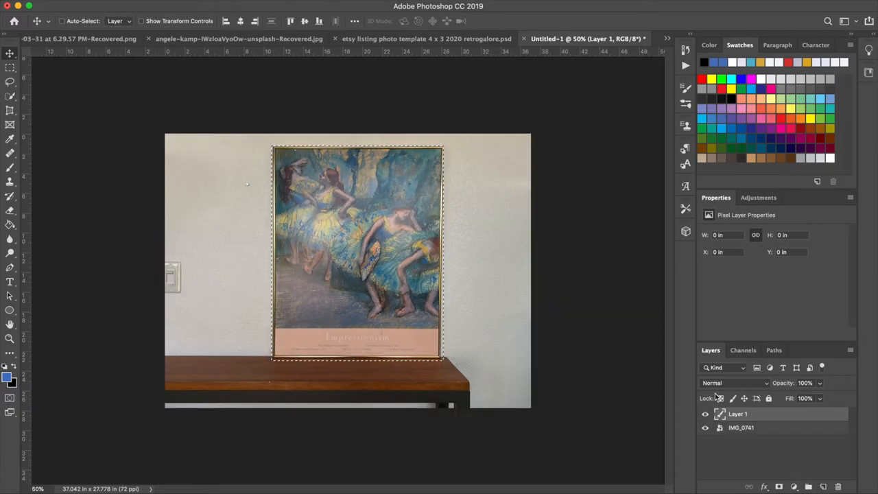
{"action": "double_click", "coordinate": [738, 414]}
{"action": "type", "text": "4:5"}
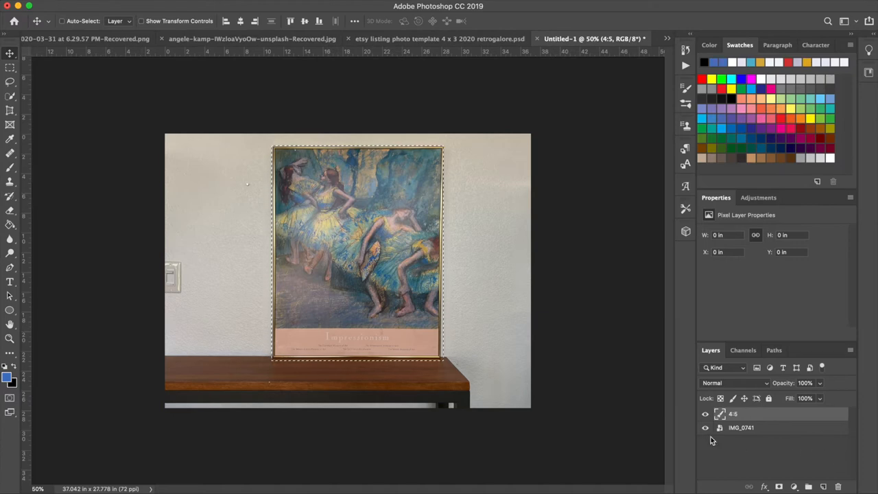
Fill the 4:5 selection with blue, then reselect the photo layer for transforming
{"action": "left_click", "coordinate": [705, 428]}
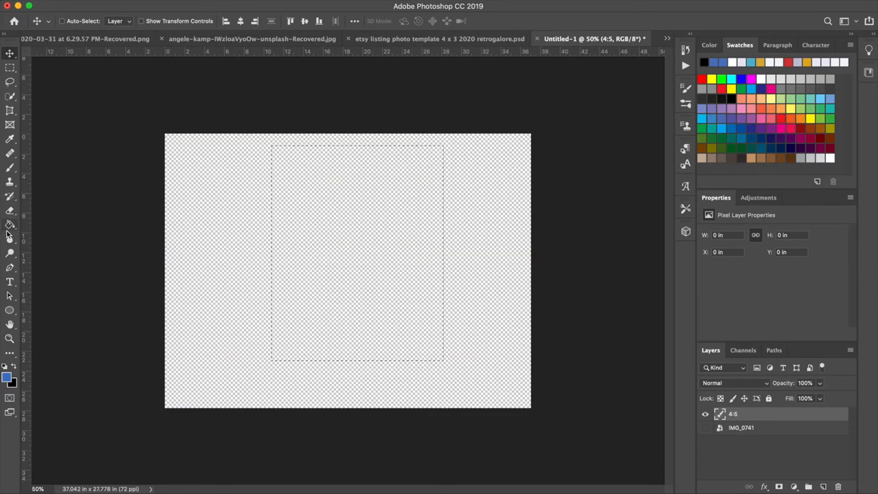
{"action": "left_click", "coordinate": [398, 282]}
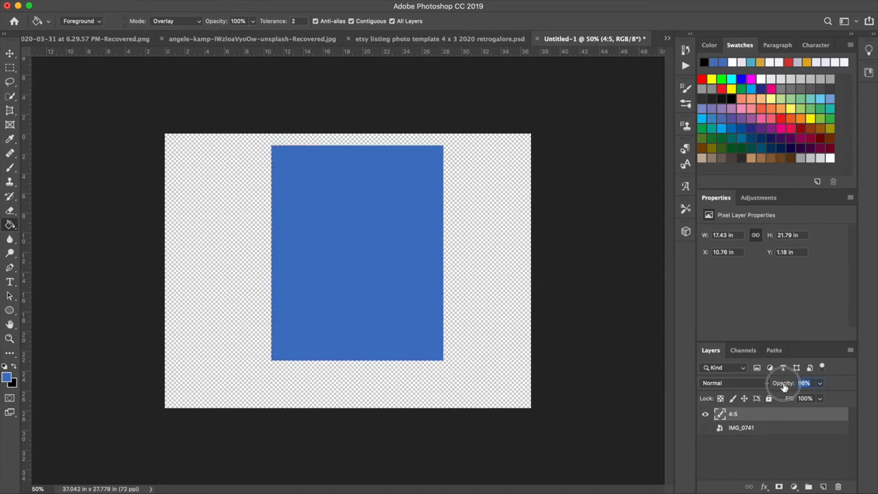
{"action": "left_click", "coordinate": [705, 428]}
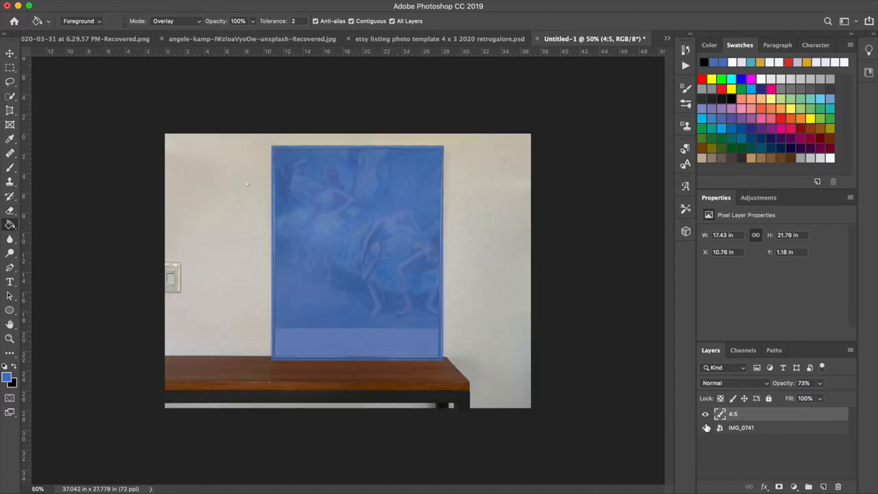
{"action": "left_click", "coordinate": [705, 428]}
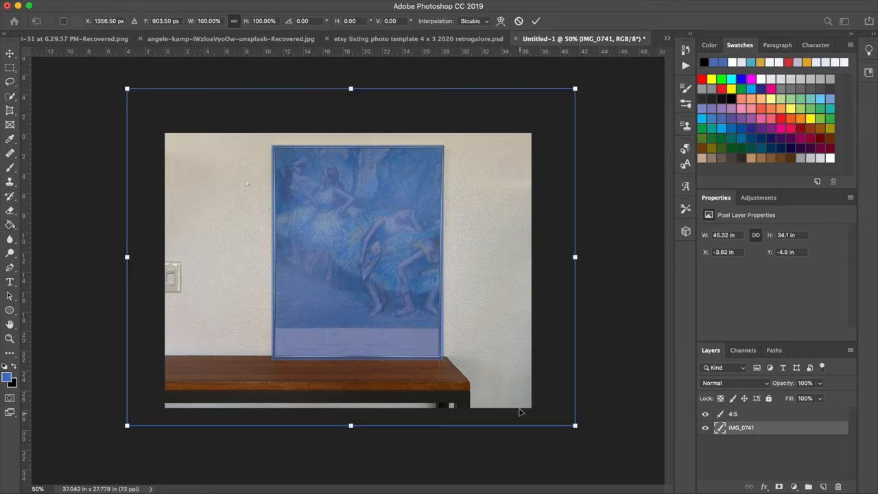
{"action": "mouse_move", "coordinate": [485, 354]}
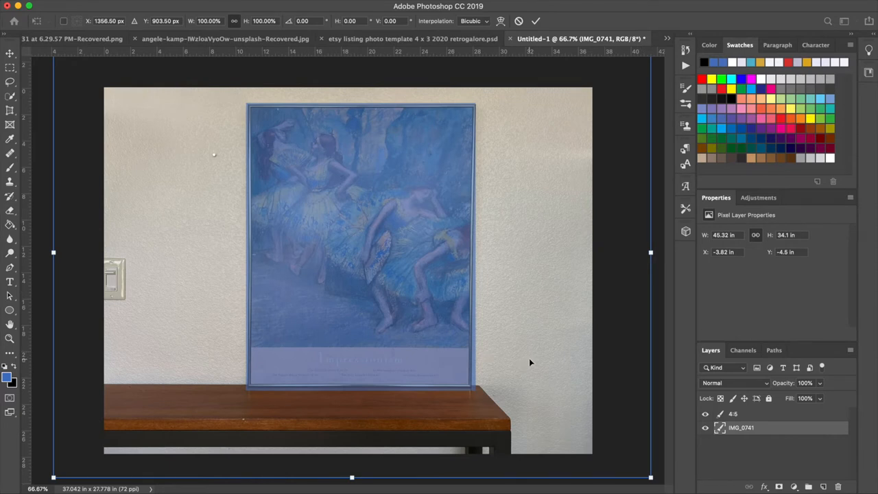
Scale and warp the photo so the frame's right side and top-left corner meet the blue rectangle
{"action": "right_click", "coordinate": [530, 362]}
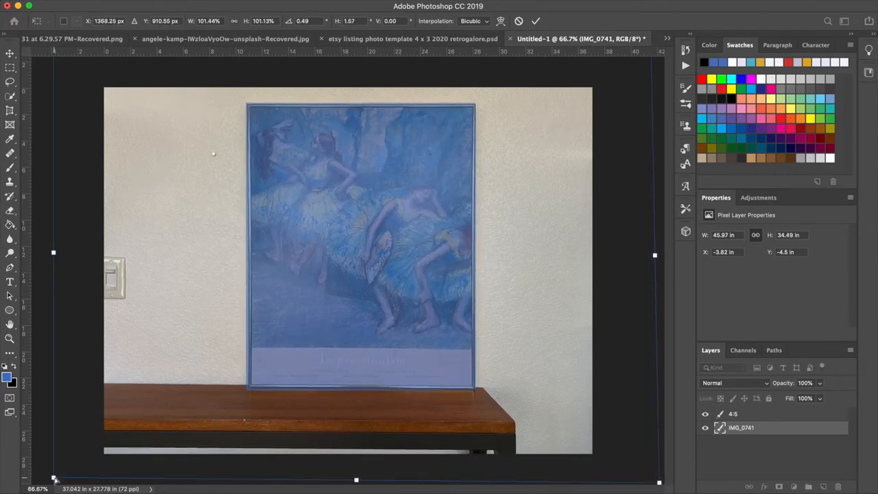
{"action": "left_click_drag", "start_coordinate": [54, 479], "coordinate": [49, 480]}
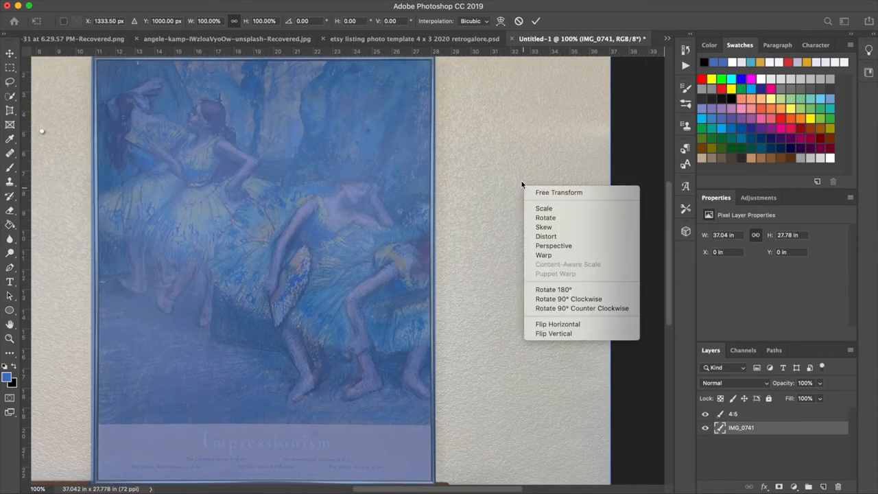
{"action": "left_click", "coordinate": [543, 254]}
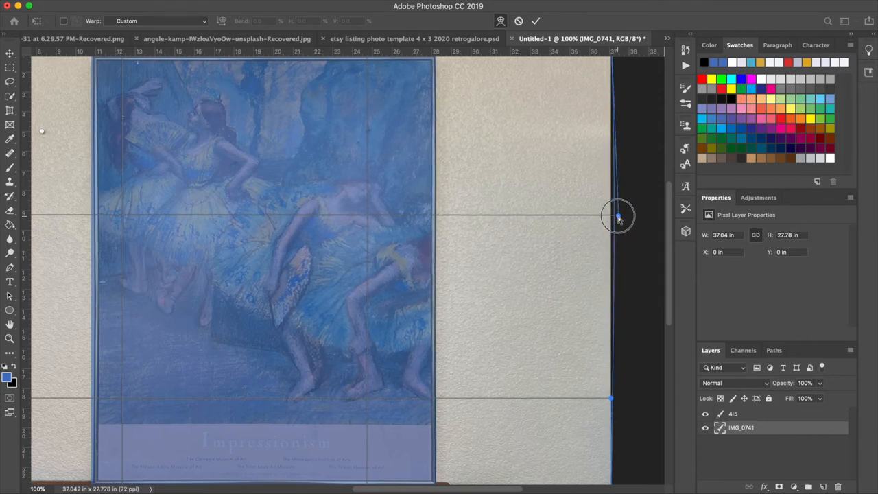
{"action": "left_click_drag", "start_coordinate": [617, 217], "coordinate": [610, 398]}
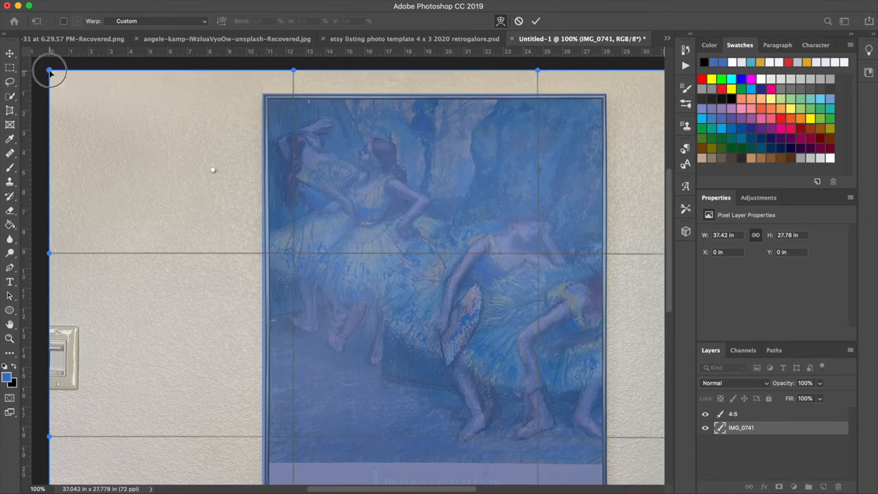
{"action": "left_click_drag", "start_coordinate": [50, 71], "coordinate": [49, 254]}
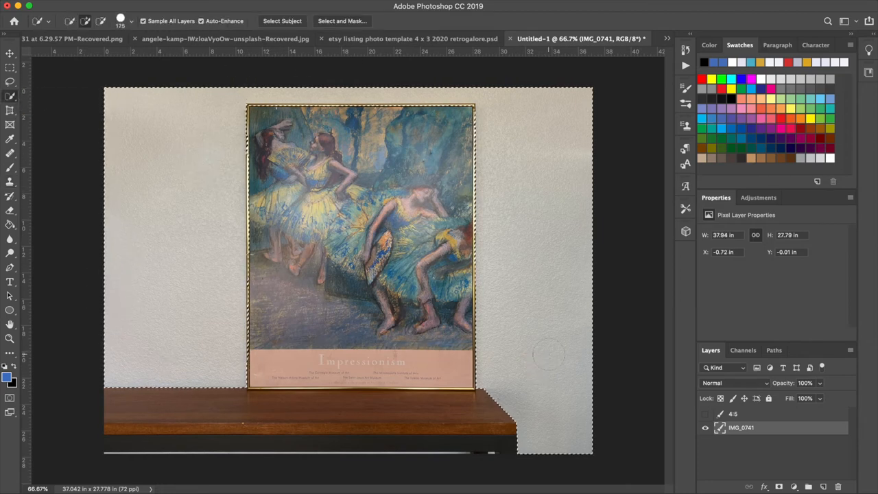
Preview the wall selection as a Quick Mask overlay and inspect the frame edges zoomed in
{"action": "left_click", "coordinate": [9, 411]}
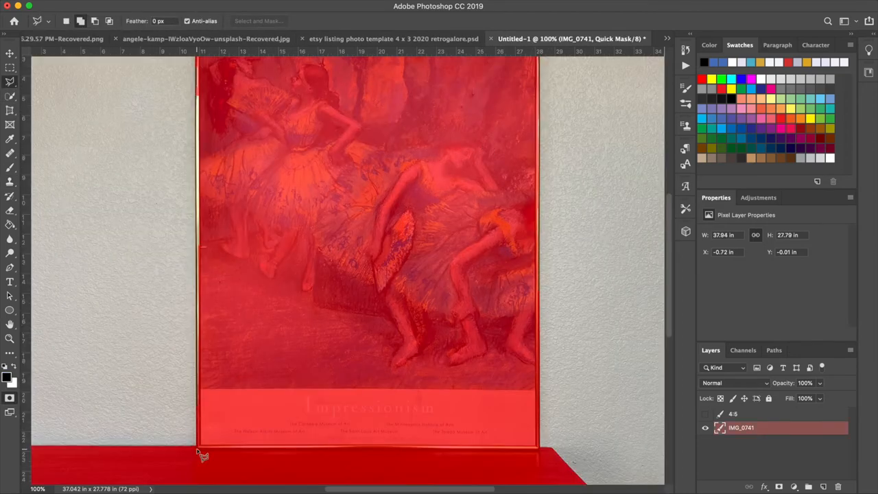
{"action": "scroll", "scroll_direction": "down", "scroll_amount": 3}
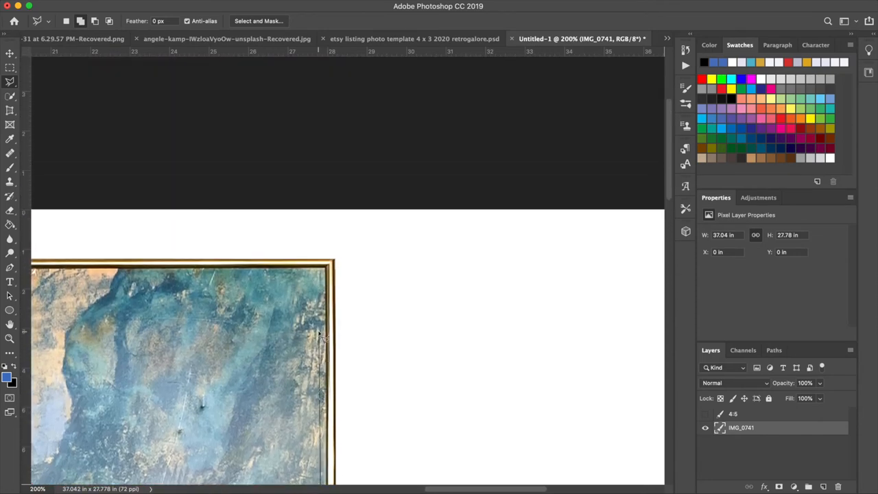
{"action": "mouse_move", "coordinate": [291, 275]}
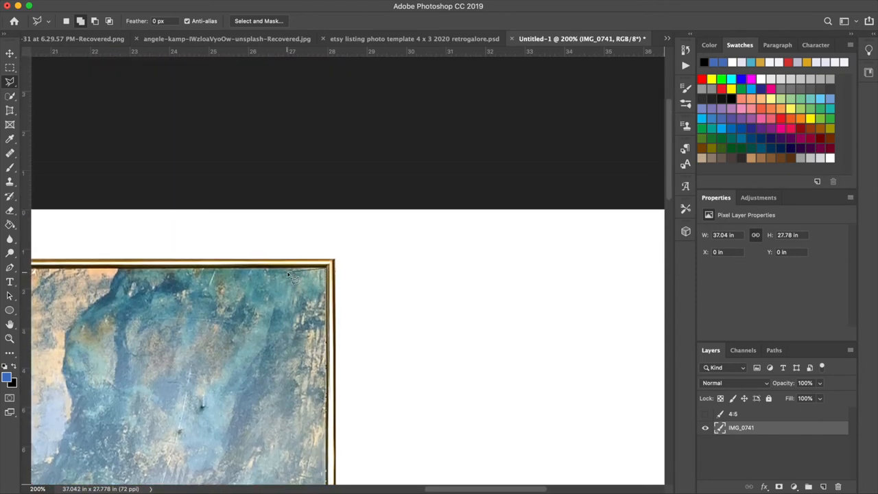
{"action": "scroll", "scroll_direction": "left", "scroll_amount": 3}
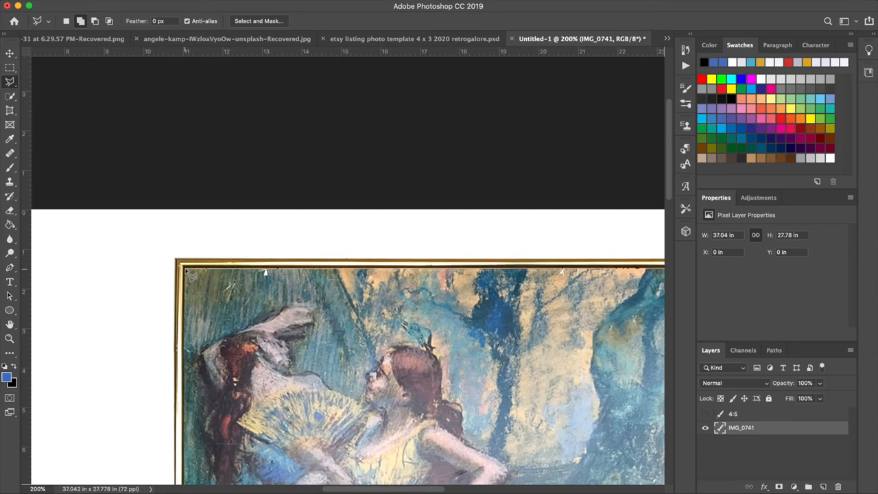
{"action": "scroll", "scroll_direction": "down", "scroll_amount": 3}
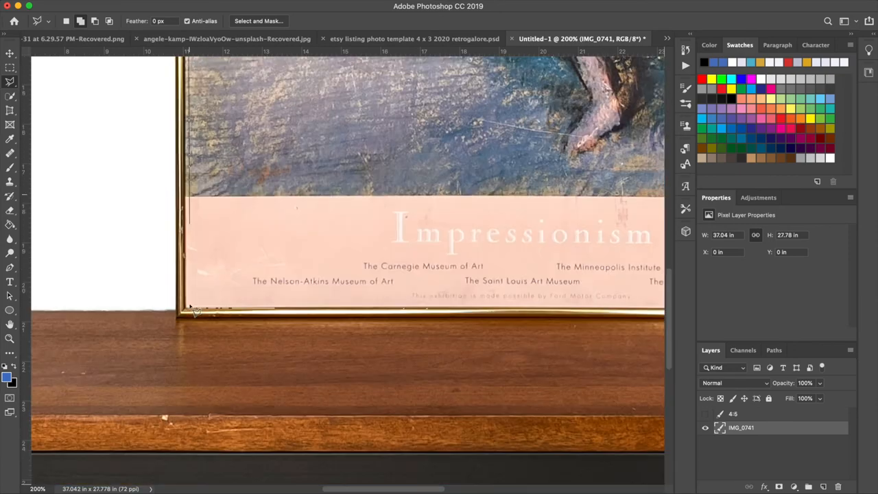
{"action": "scroll", "scroll_direction": "down", "scroll_amount": 3}
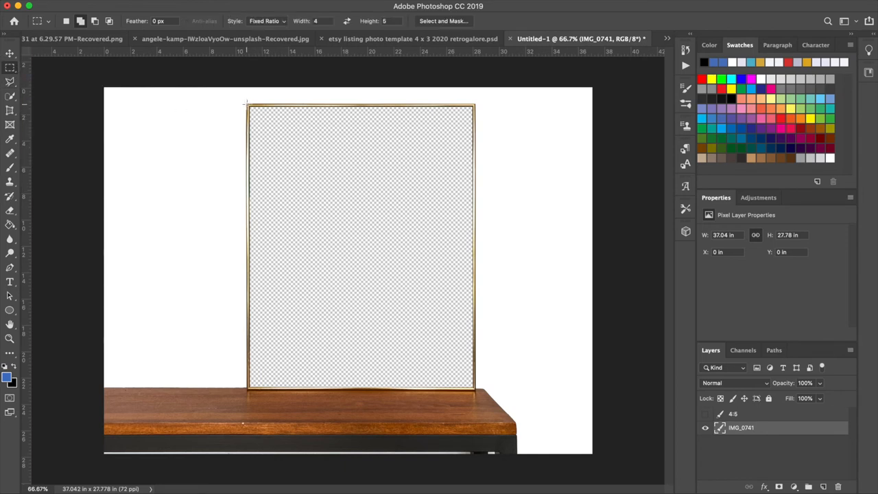
Select the empty area inside the frame and fill it with white on a new layer
{"action": "left_click_drag", "start_coordinate": [247, 107], "coordinate": [473, 409]}
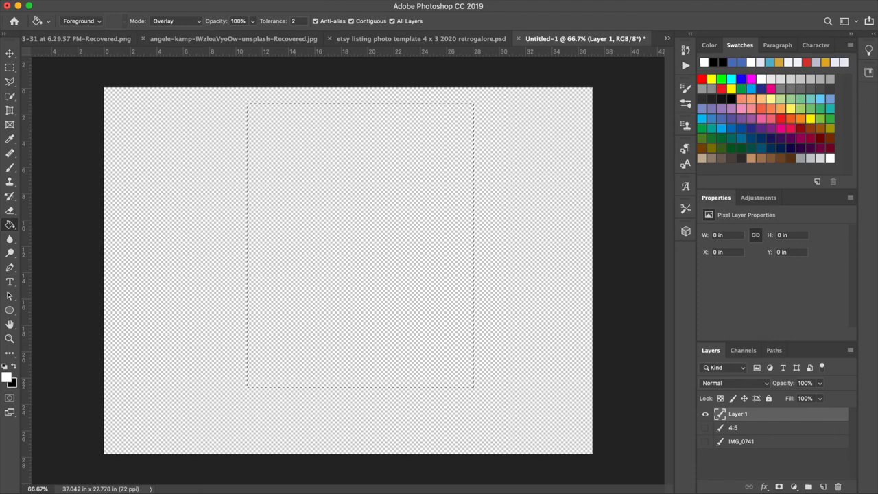
{"action": "left_click", "coordinate": [359, 247]}
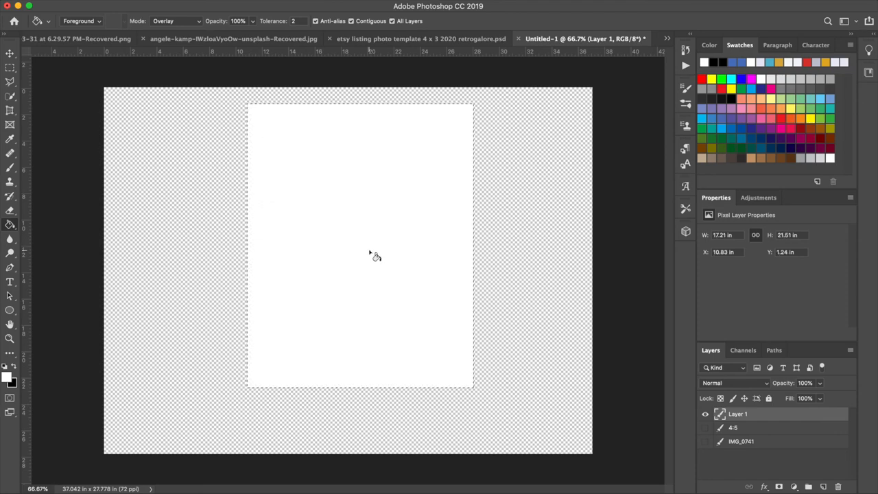
{"action": "mouse_move", "coordinate": [11, 125]}
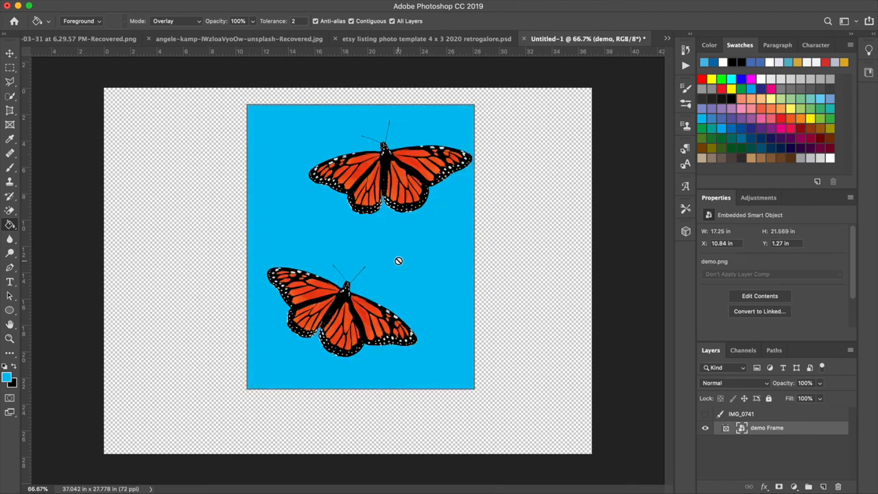
Make the IMG_0741 photo layer visible so the table shows around the butterfly art
{"action": "left_click", "coordinate": [705, 414]}
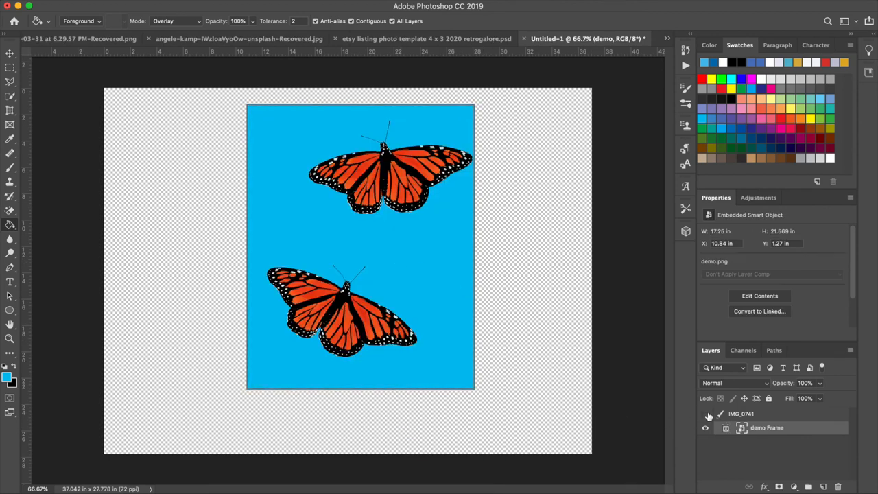
{"action": "left_click", "coordinate": [705, 428]}
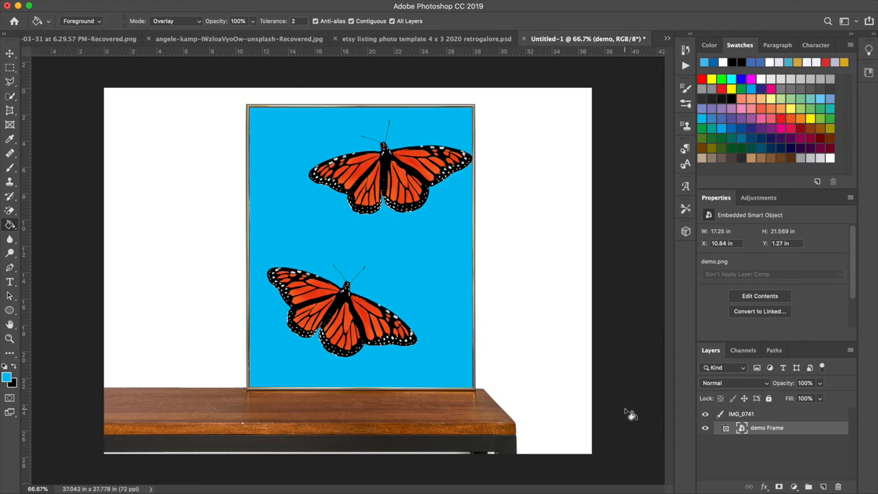